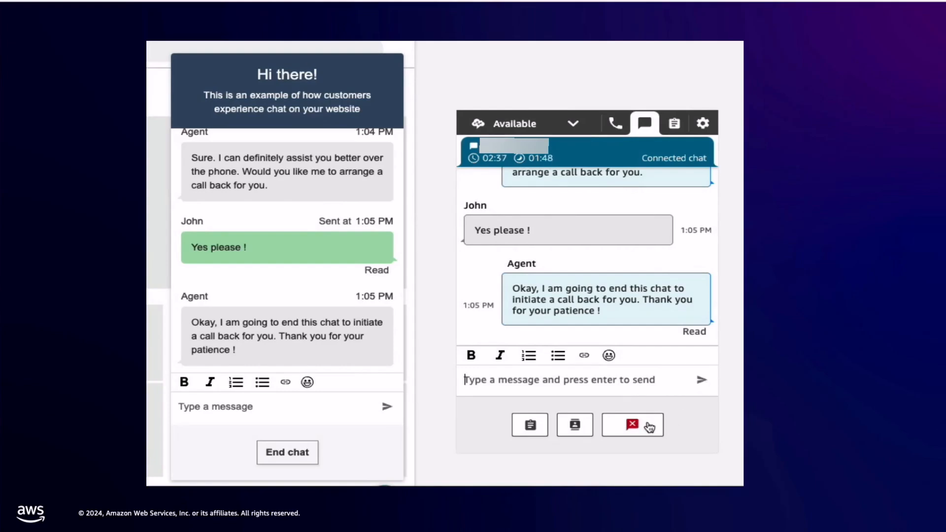
End the customer chat, close the finished contact, and accept the incoming callback call
left_click(631, 424)
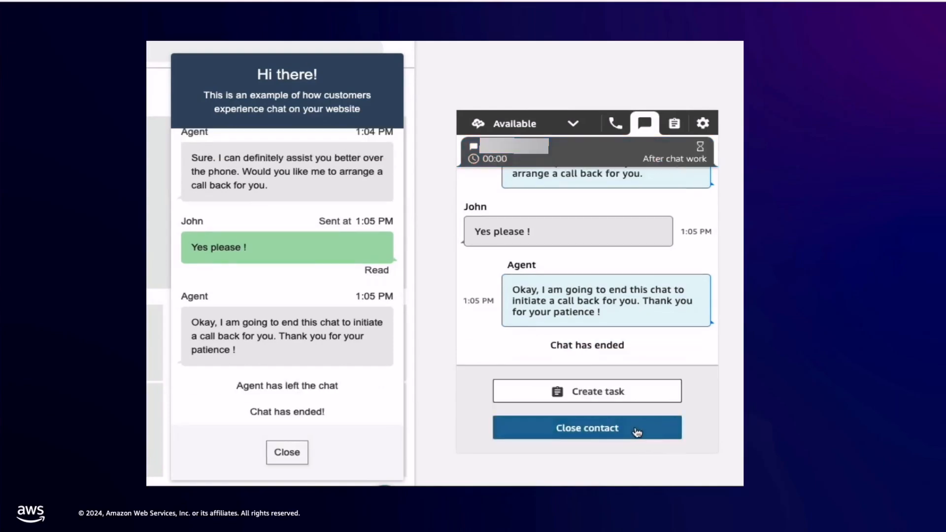
left_click(586, 427)
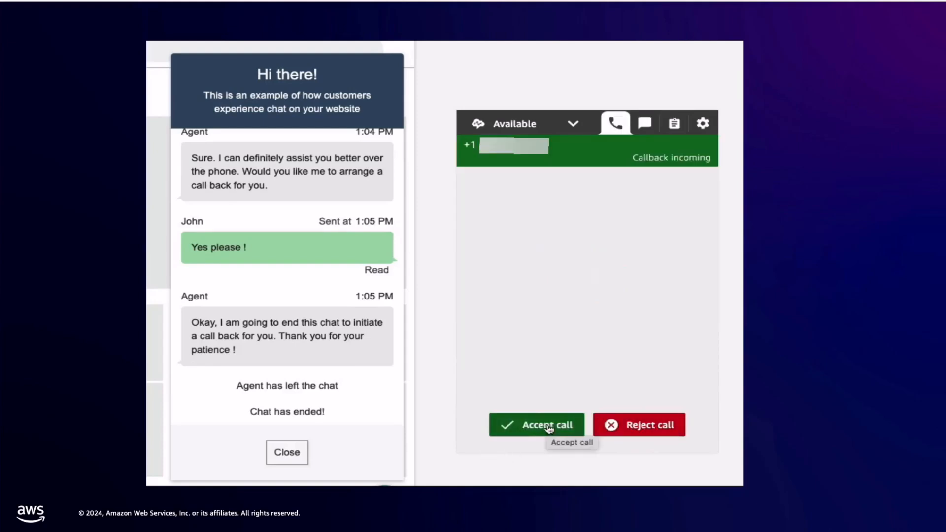
left_click(535, 424)
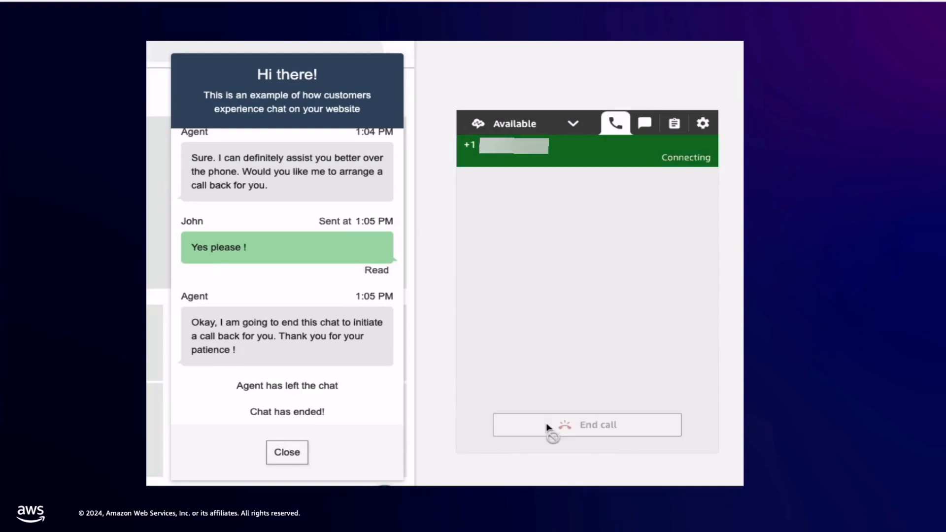
mouse_move(548, 428)
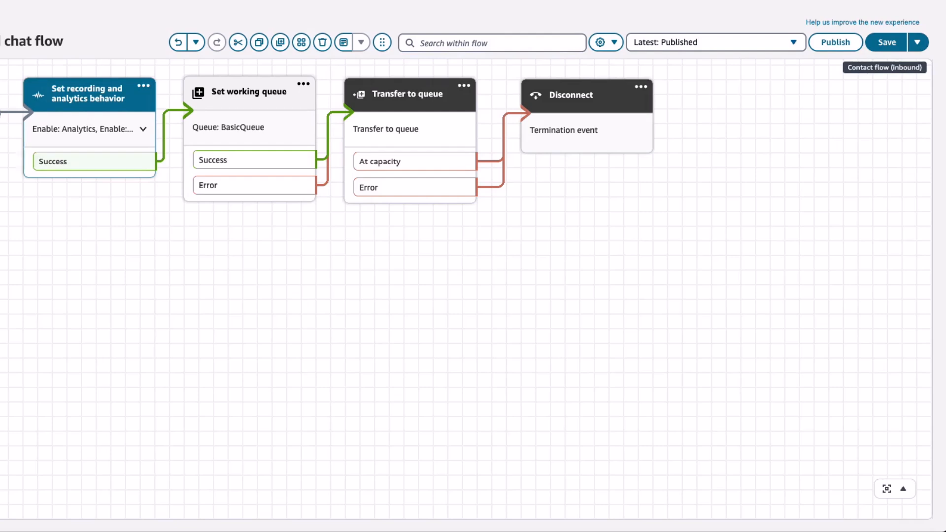
mouse_move(399, 301)
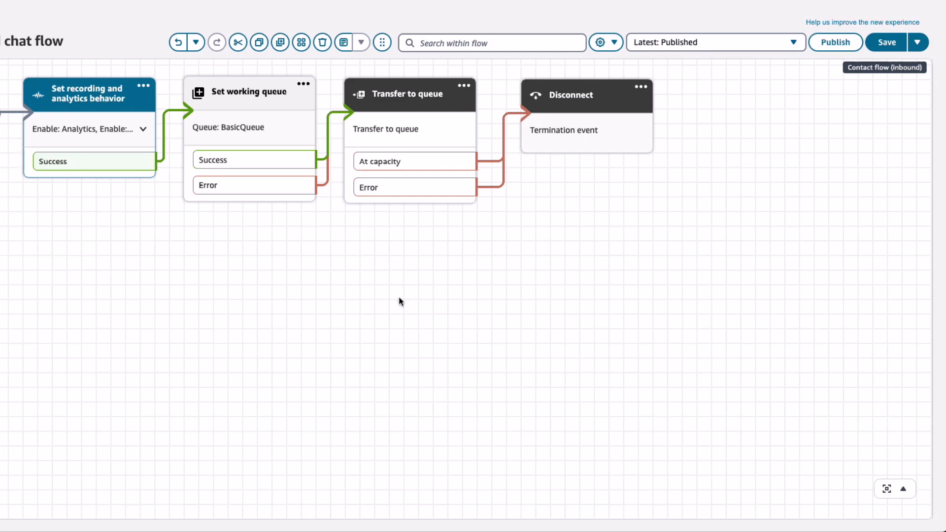
mouse_move(166, 196)
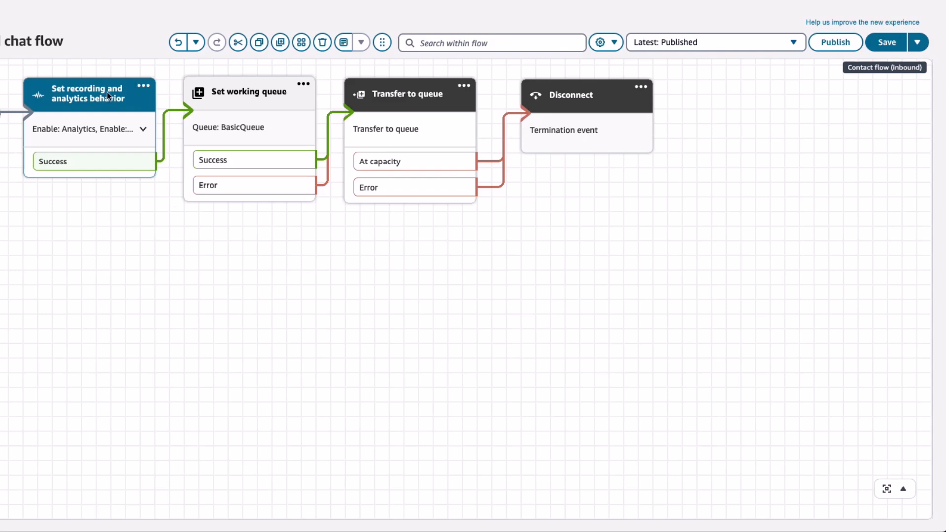
Open the Set recording and analytics behavior block and scroll to its chat analytics settings
double_click(87, 93)
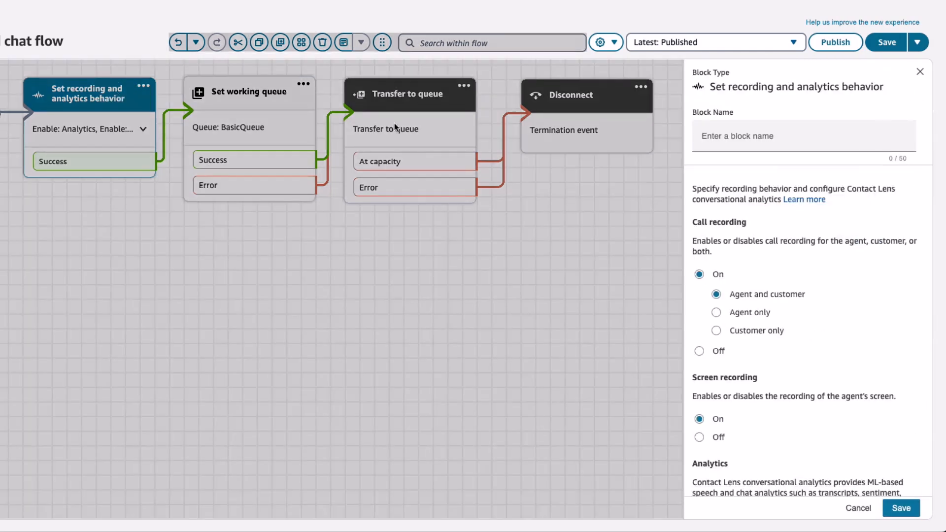
scroll("down", 3)
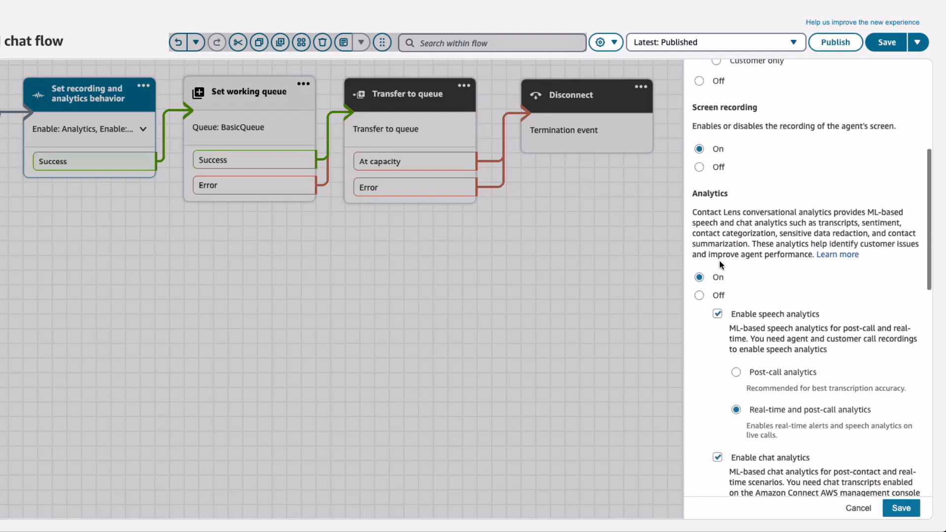
scroll("down", 3)
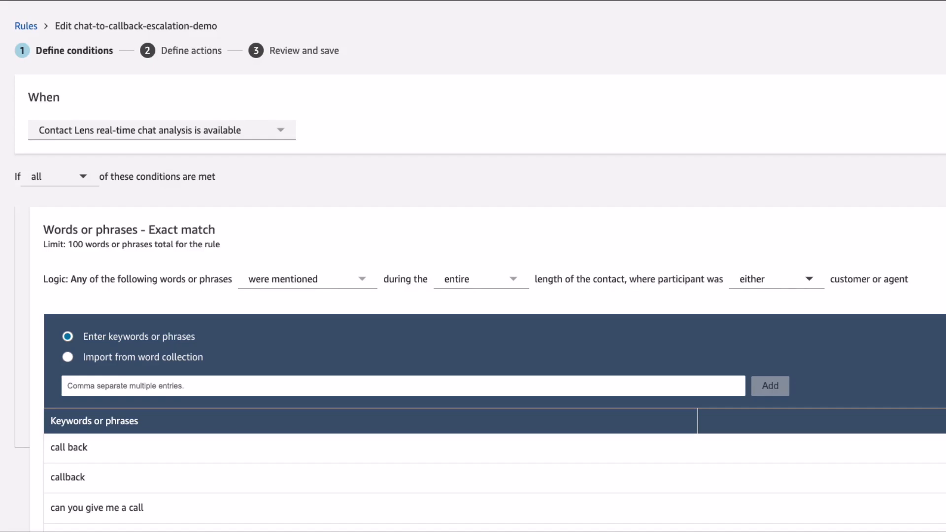
mouse_move(892, 285)
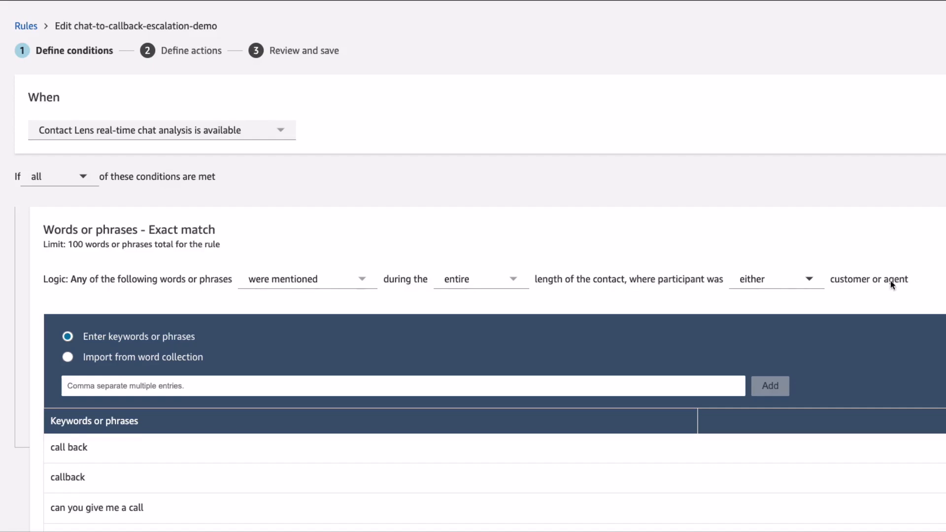
Scroll through the escalation rule's callback keyword conditions to its Create task action
scroll("down", 3)
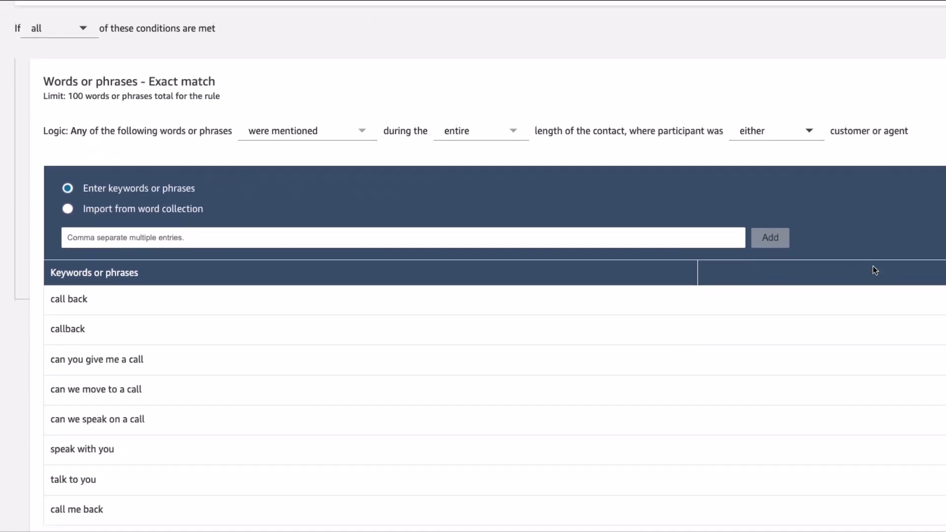
scroll("down", 3)
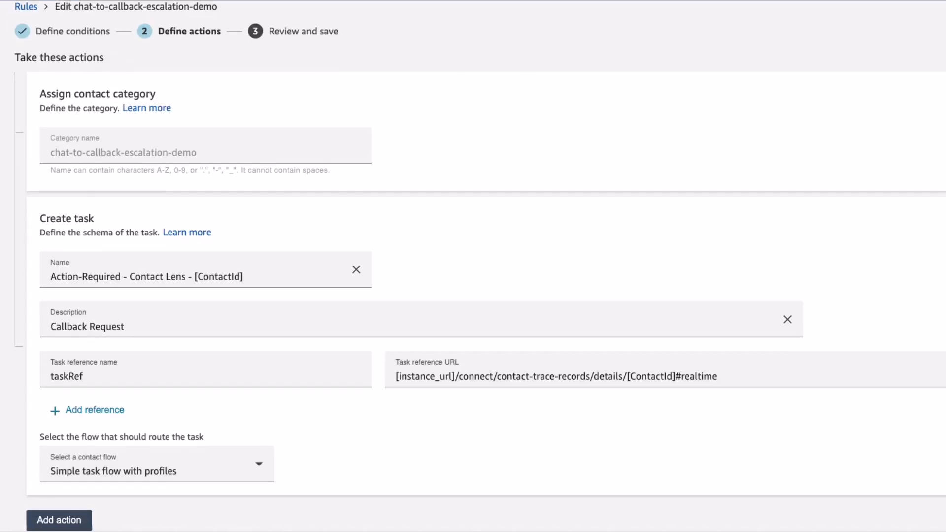
scroll("down", 3)
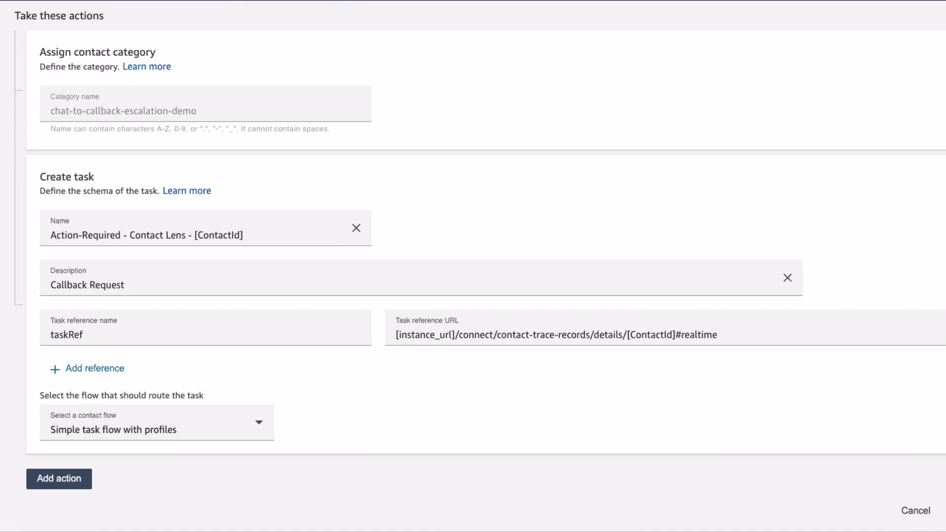
mouse_move(167, 440)
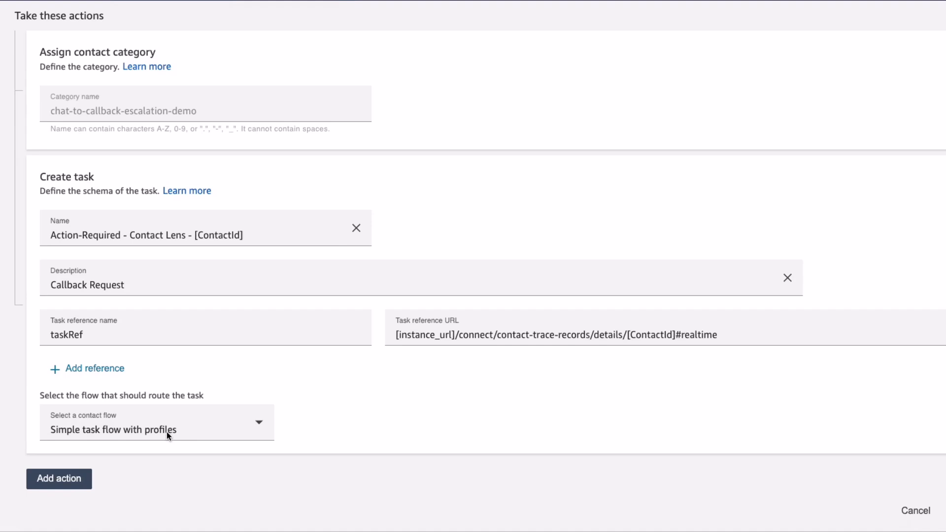
mouse_move(357, 422)
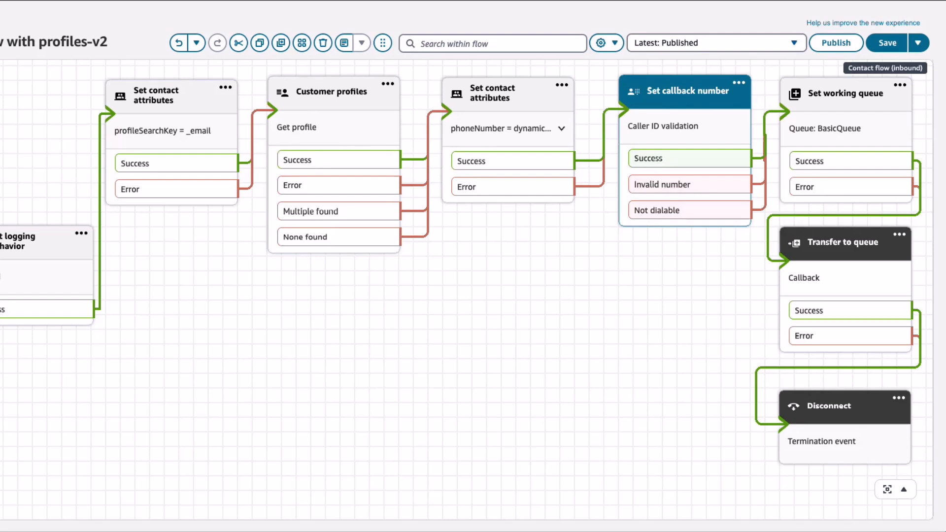
mouse_move(189, 105)
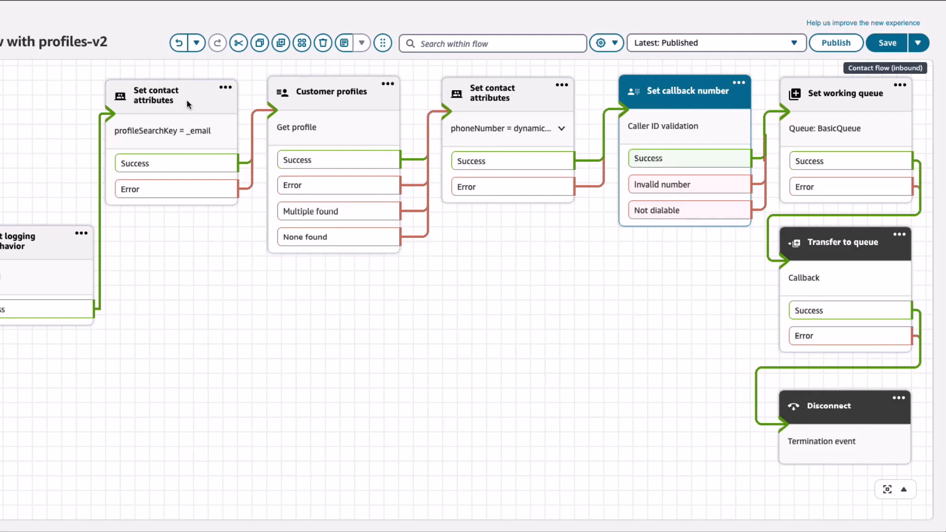
Open the first Set contact attributes block storing profileSearchKey as _email
left_click(171, 95)
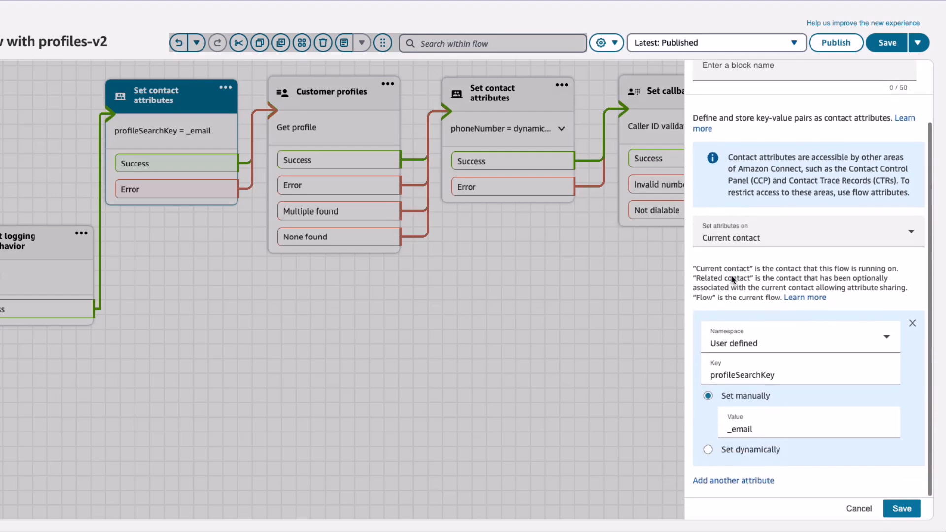
mouse_move(832, 496)
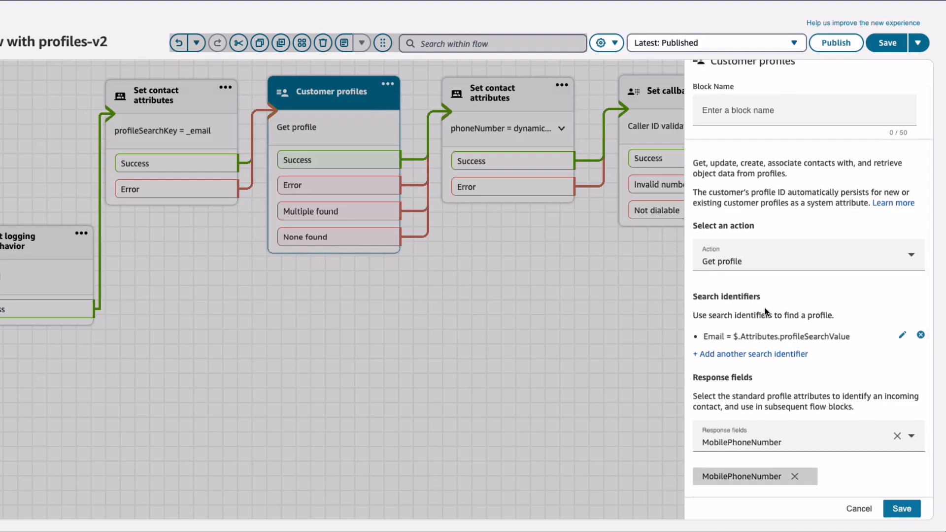
mouse_move(810, 336)
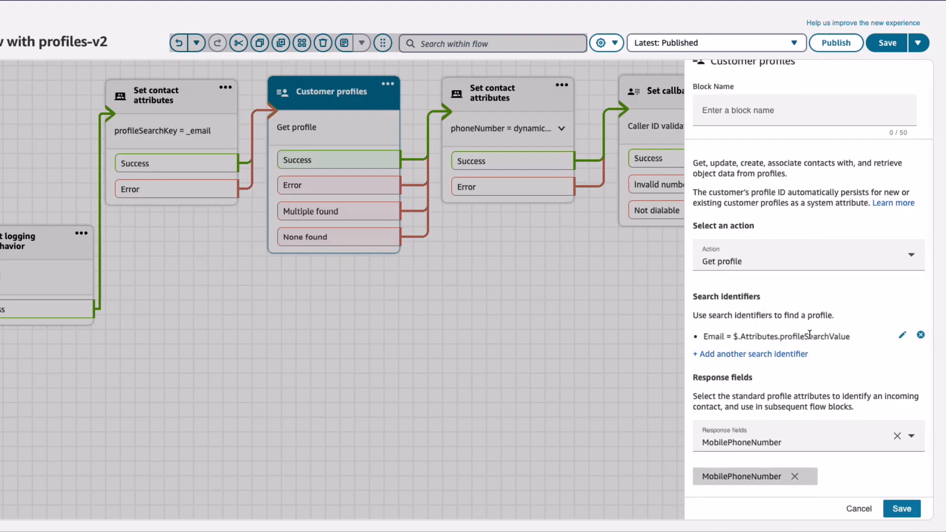
mouse_move(803, 443)
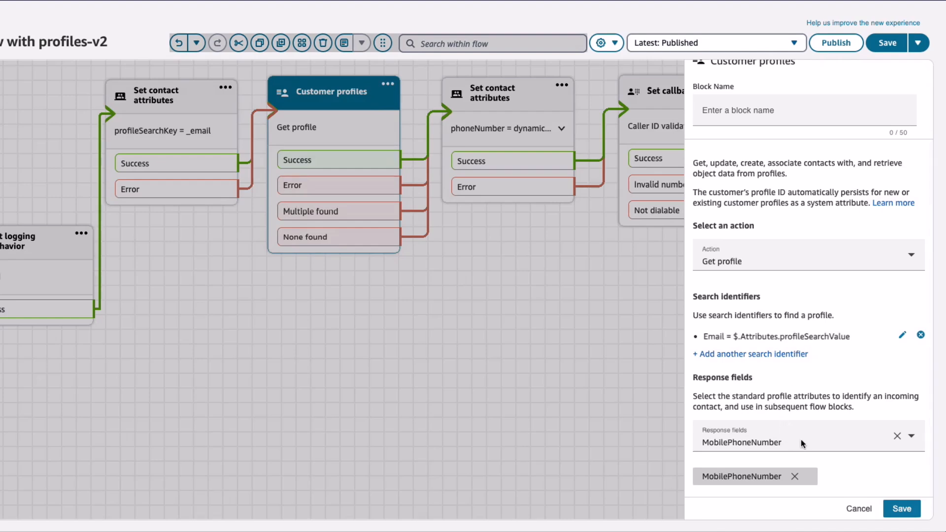
mouse_move(820, 450)
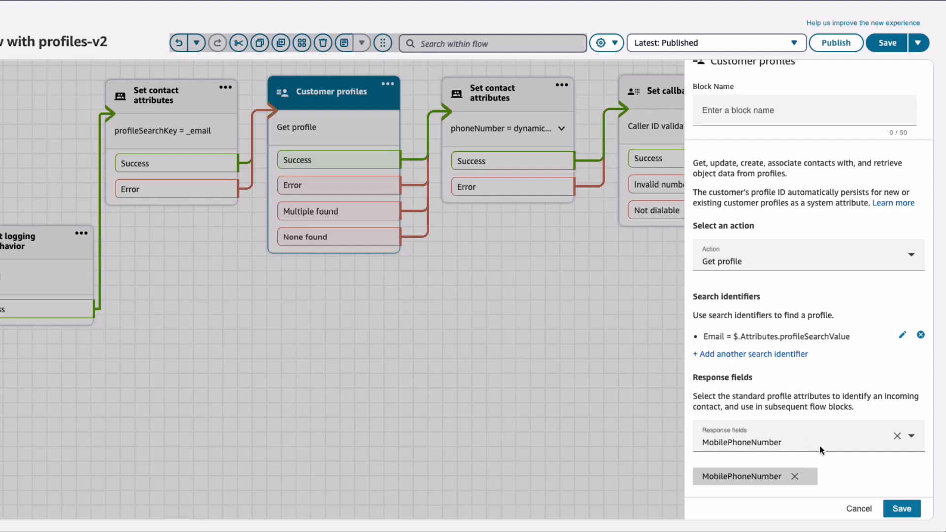
Open the phoneNumber Set contact attributes block after the Get profile lookup
left_click(858, 508)
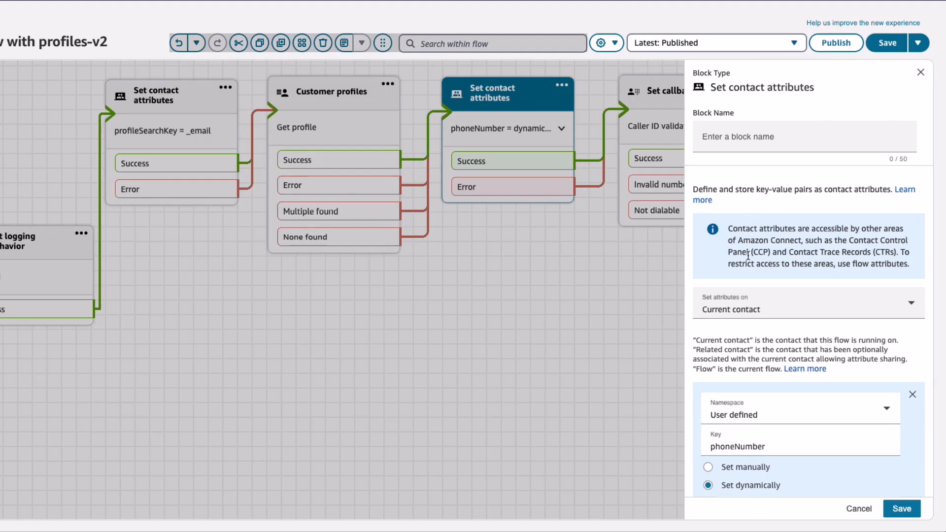
Review the phoneNumber attribute from MobilePhoneNumber, then view the Set callback number block
scroll("down", 3)
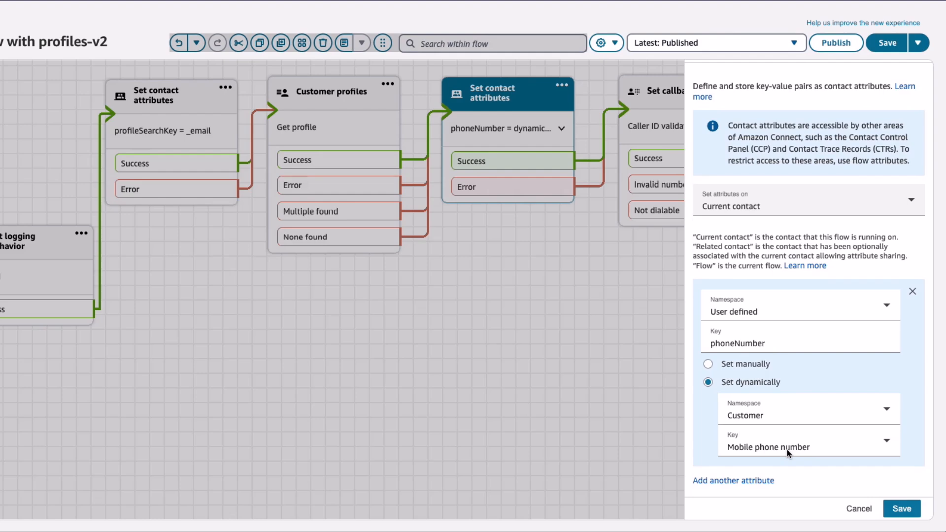
left_click(901, 508)
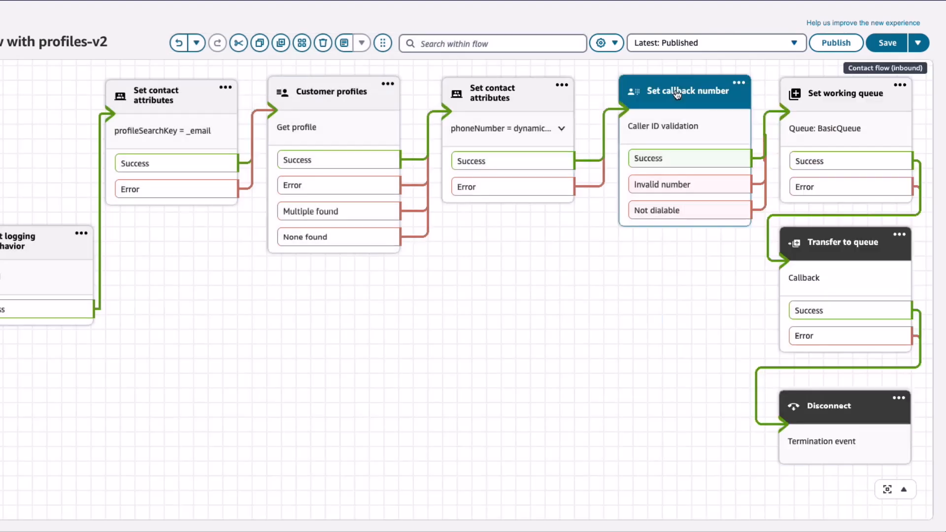
left_click(686, 90)
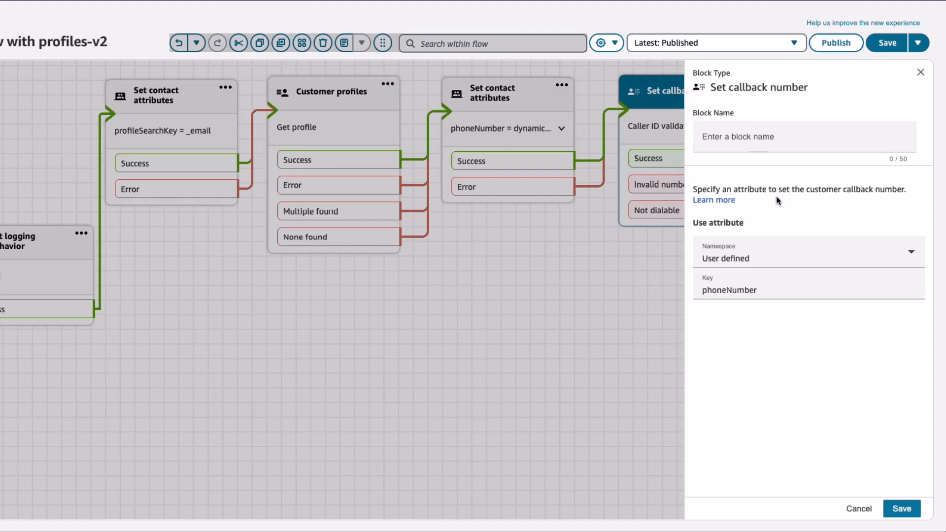